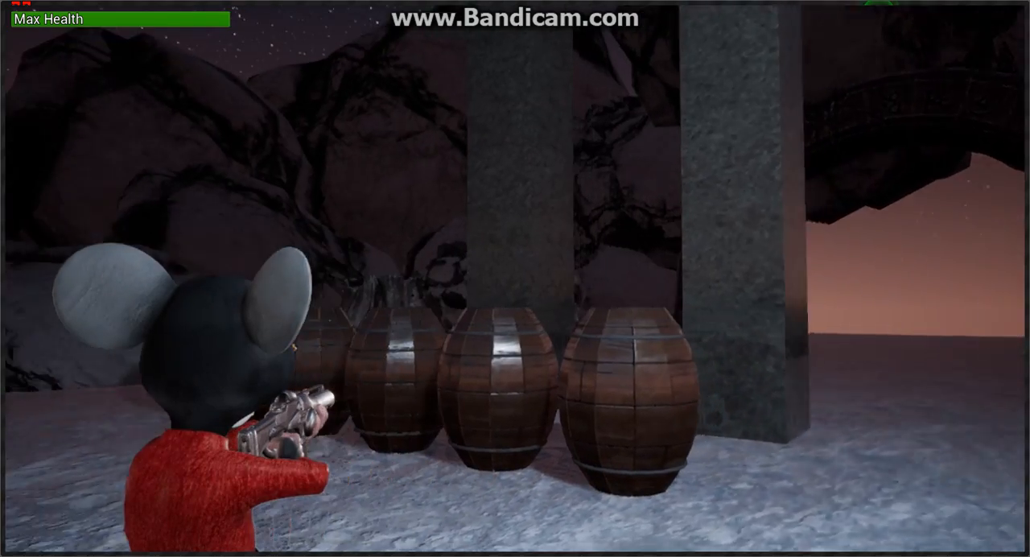
mouse_move(515, 278)
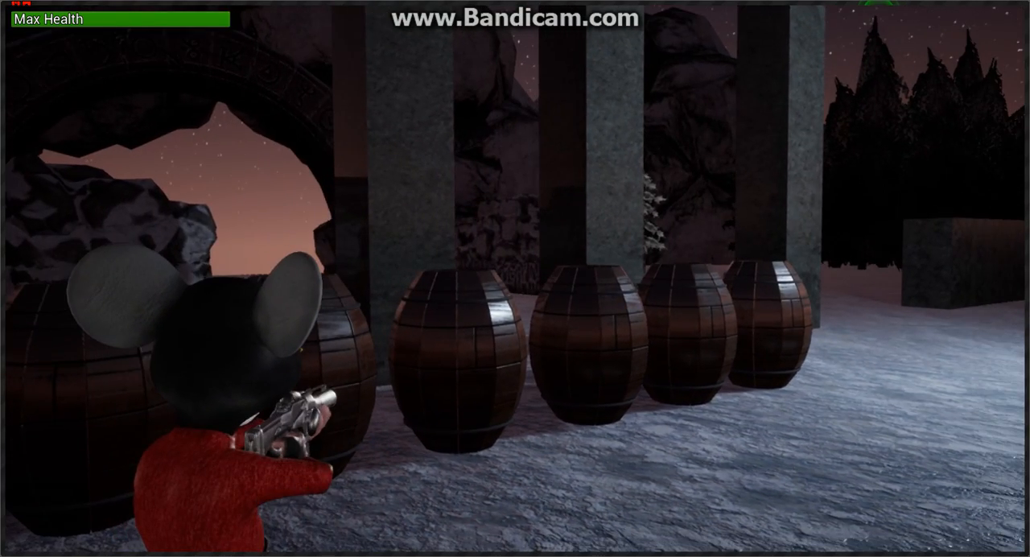
mouse_move(515, 278)
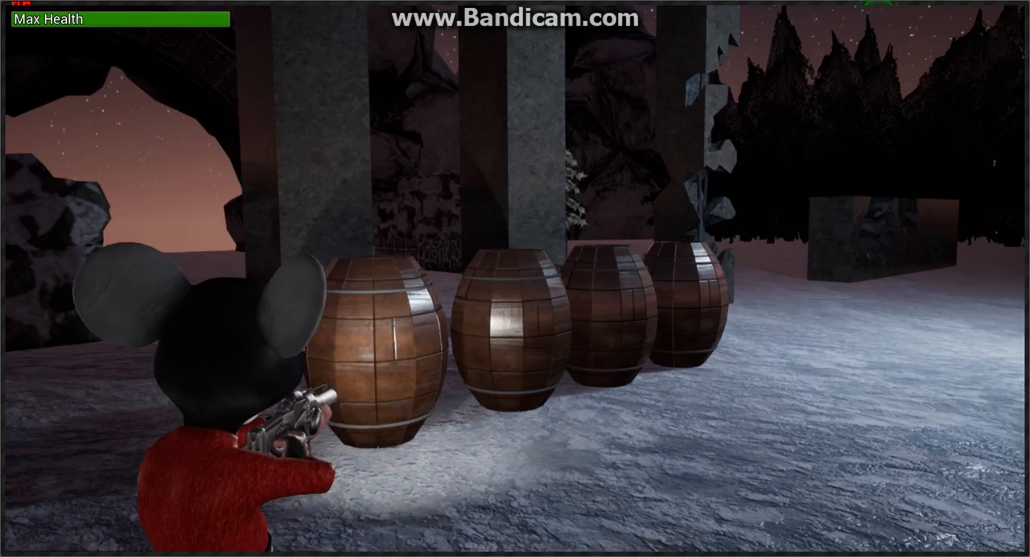
mouse_move(515, 279)
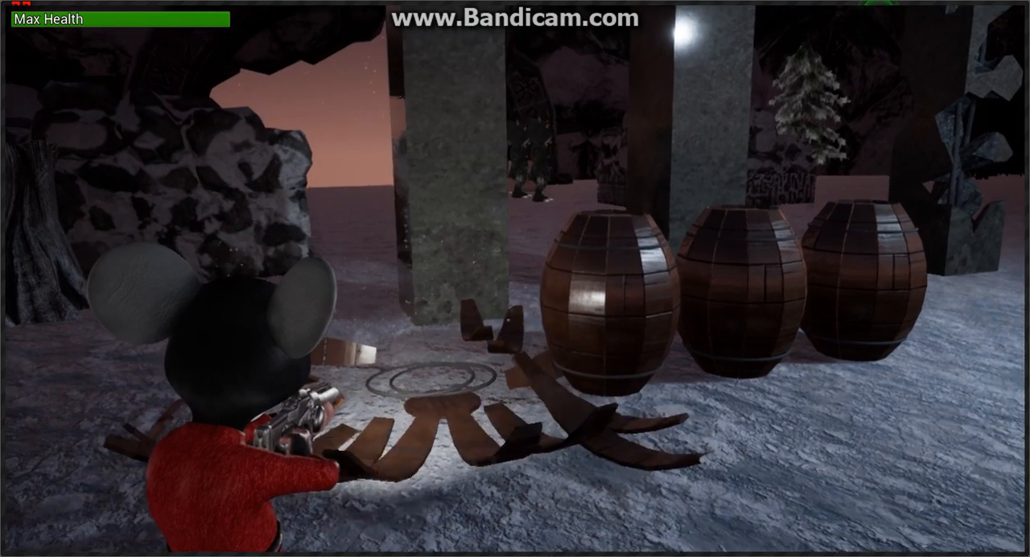
mouse_move(515, 278)
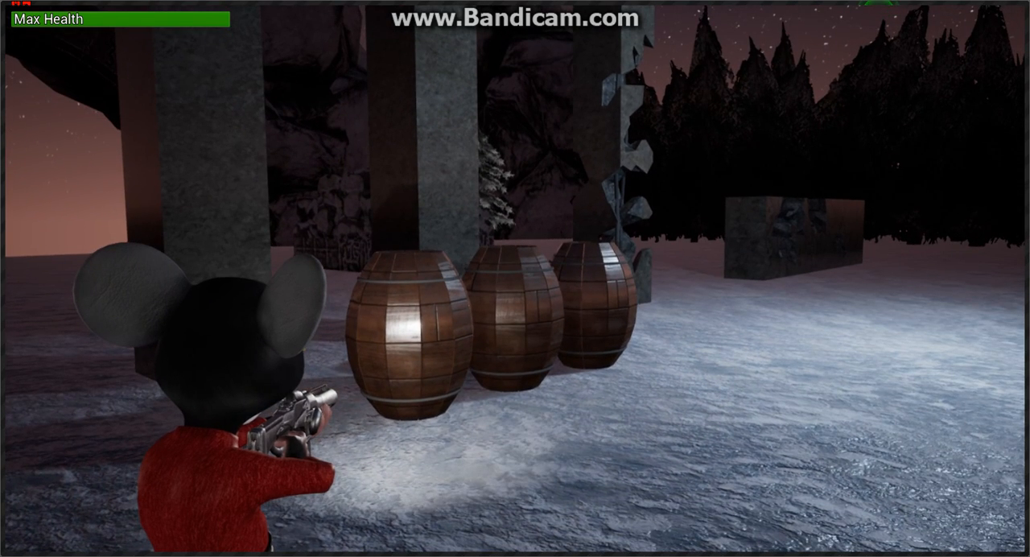
Step: Shoot a barrel until it shatters into wooden pieces on the snow
click(403, 337)
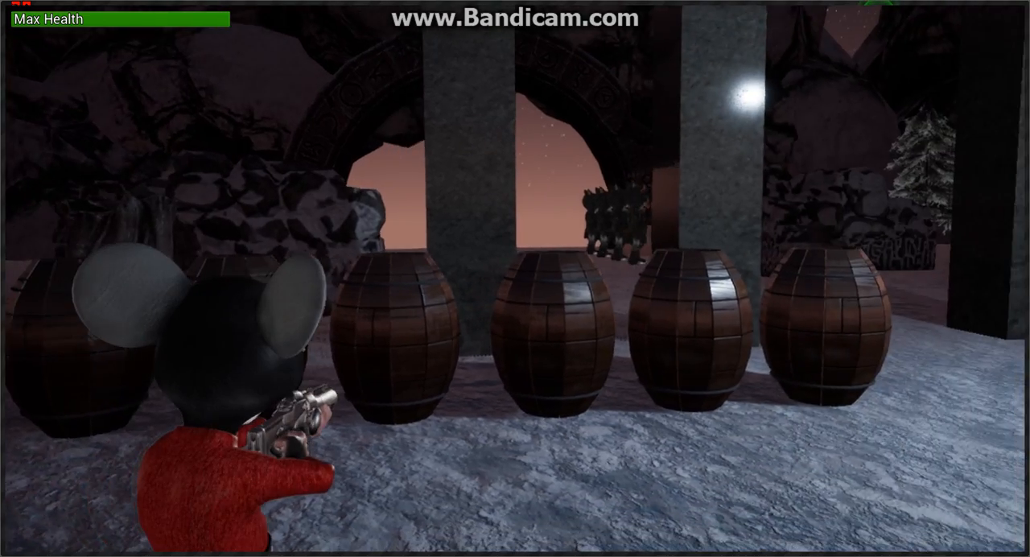
mouse_move(515, 278)
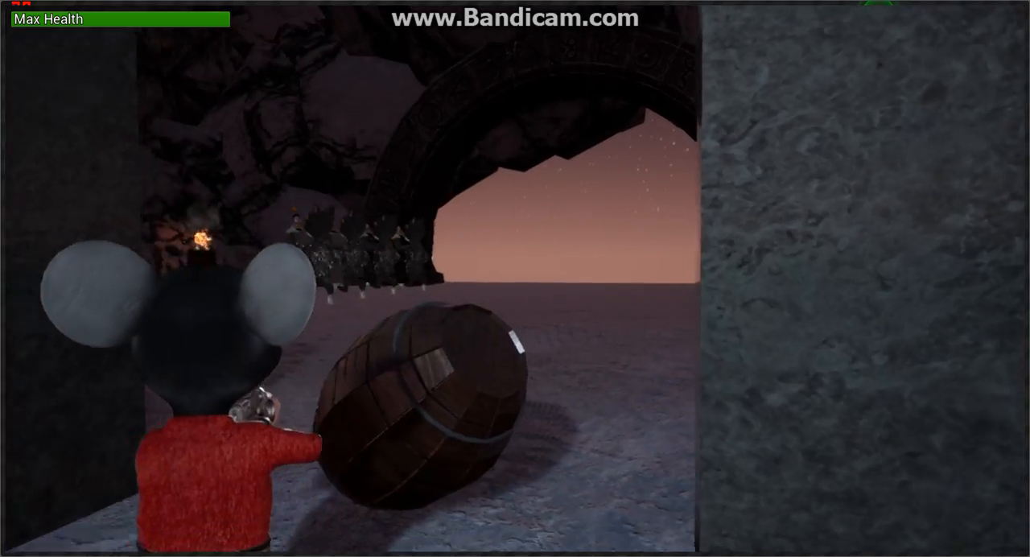
mouse_move(515, 279)
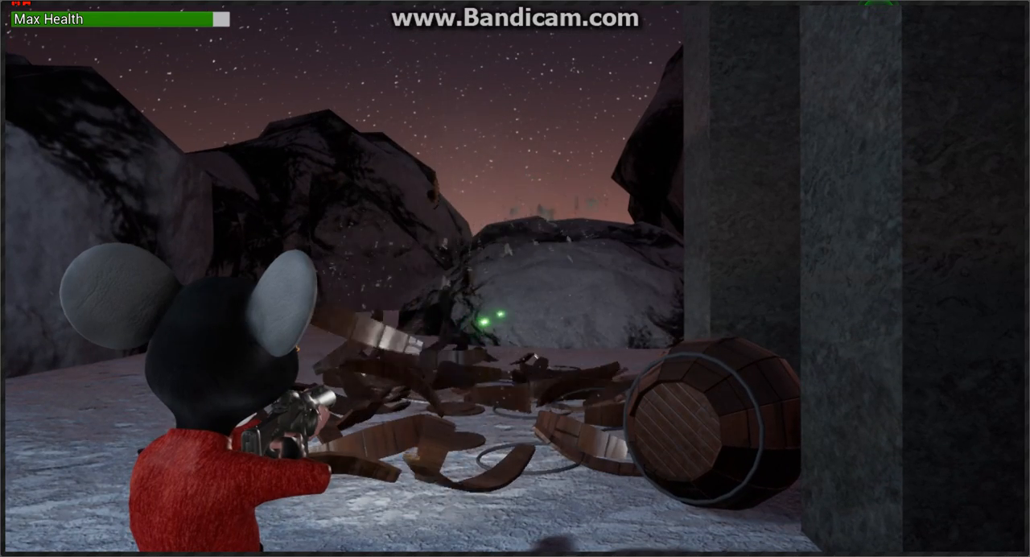
mouse_move(515, 278)
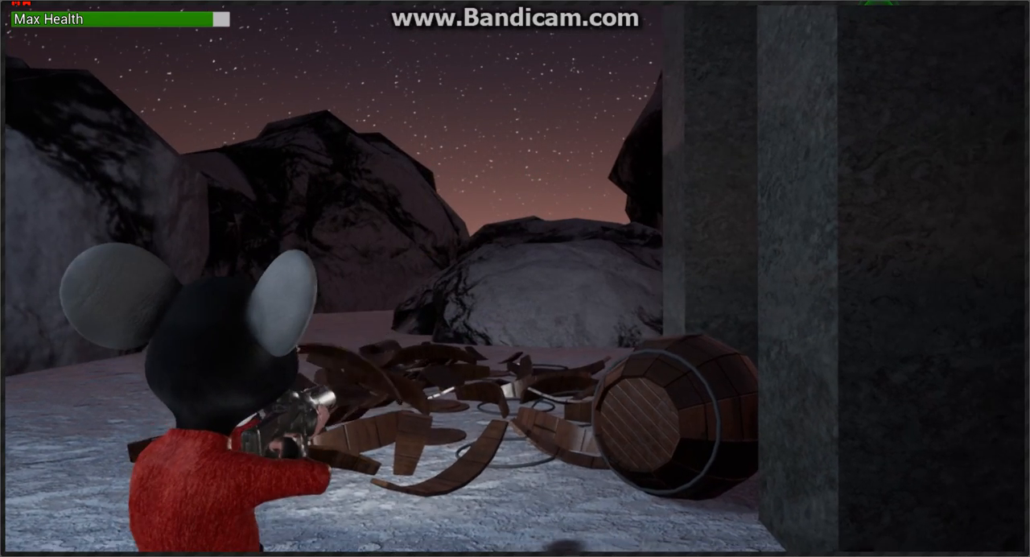
mouse_move(515, 278)
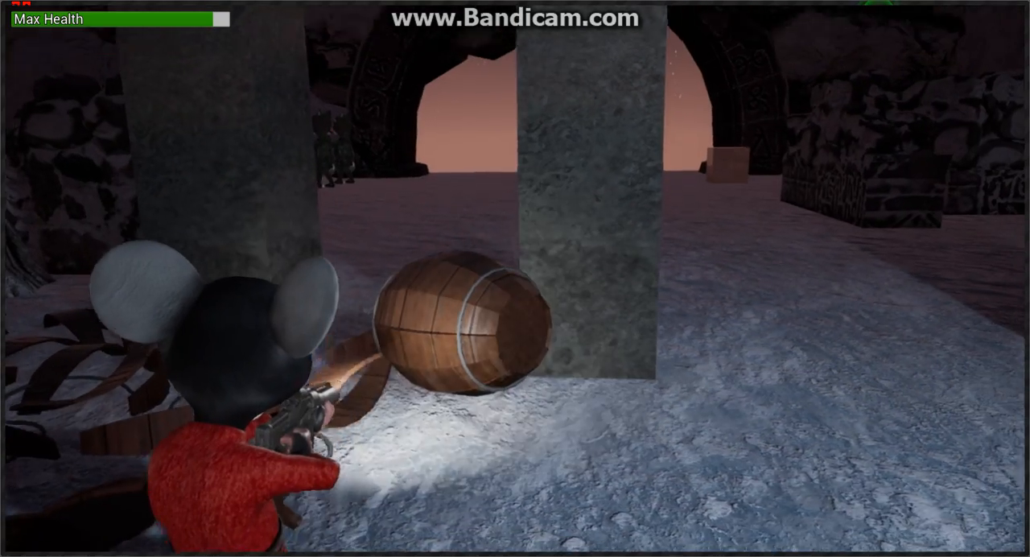